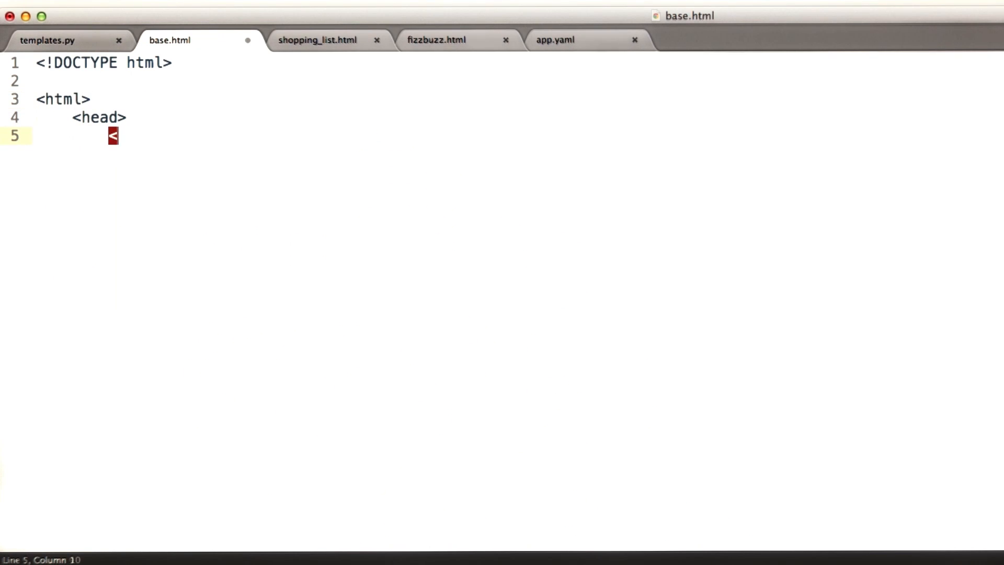
Write the <title>Udacity Templates!</title> line in the head and add a <body> element
text(title>Udacity Templates!</title>)
text(</head>)
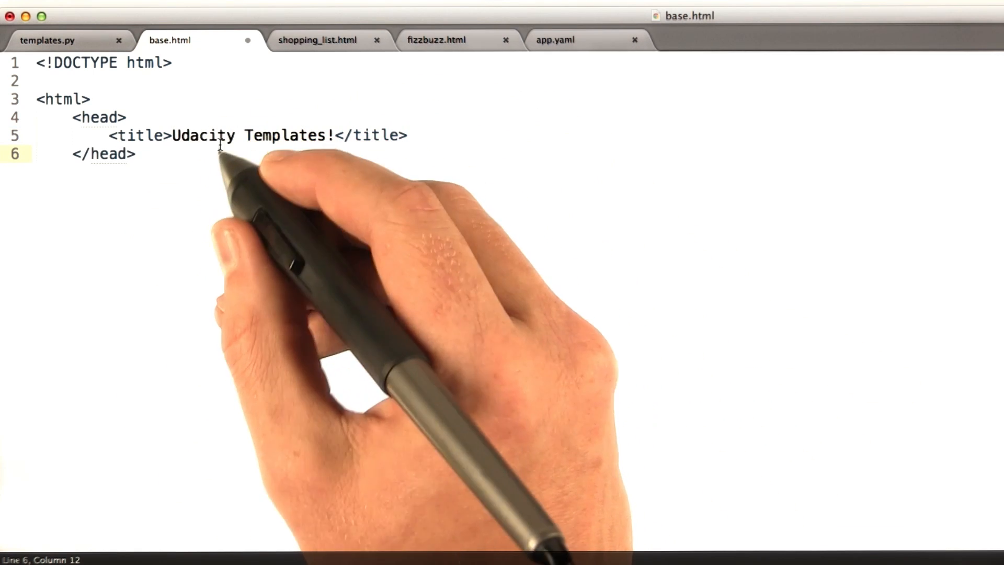
text(<body>)
text(</body>)
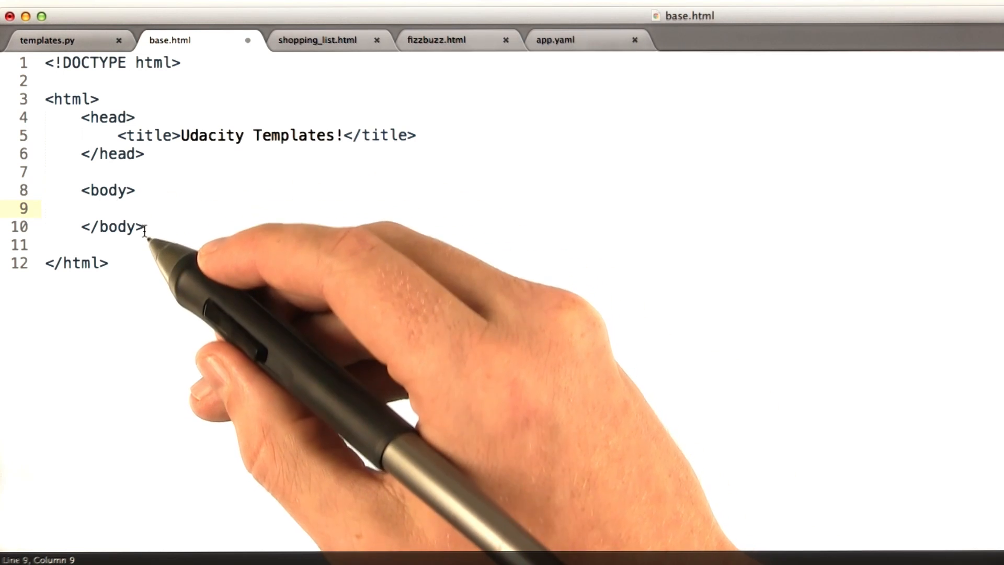
Write an empty {% block content %} ... {% endblock %} inside the body
text({% })
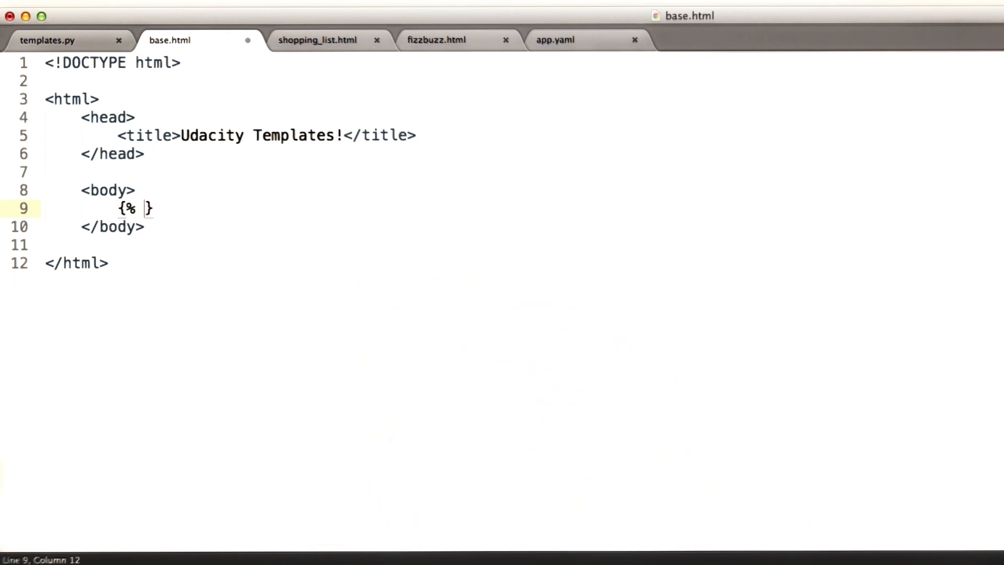
text(block content %)
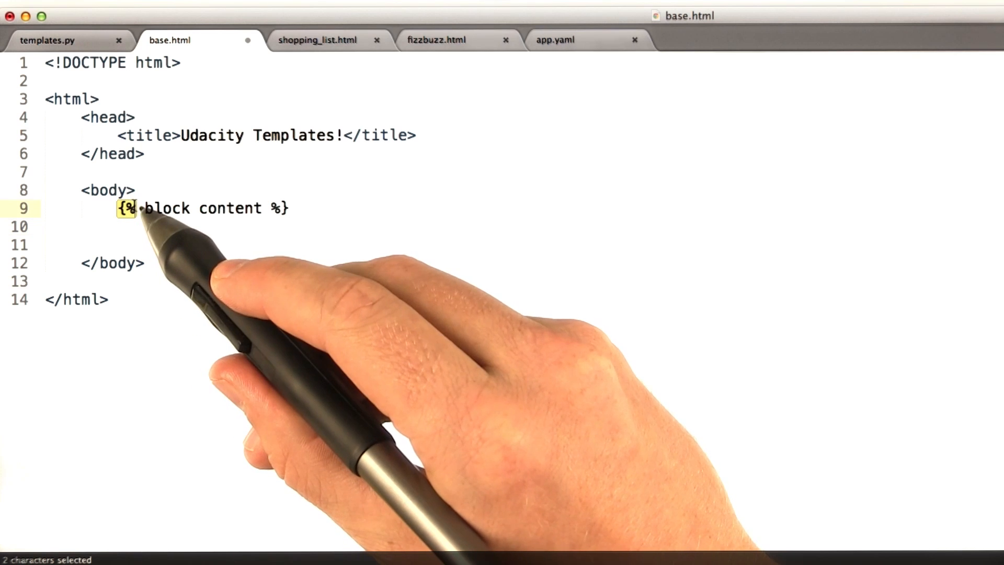
double_click(166, 208)
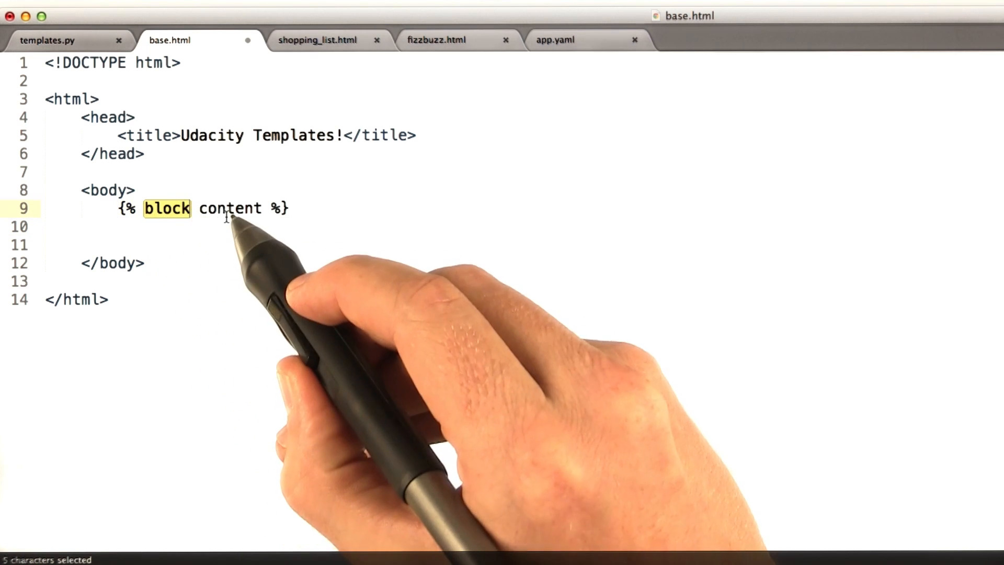
double_click(230, 208)
text({% end)
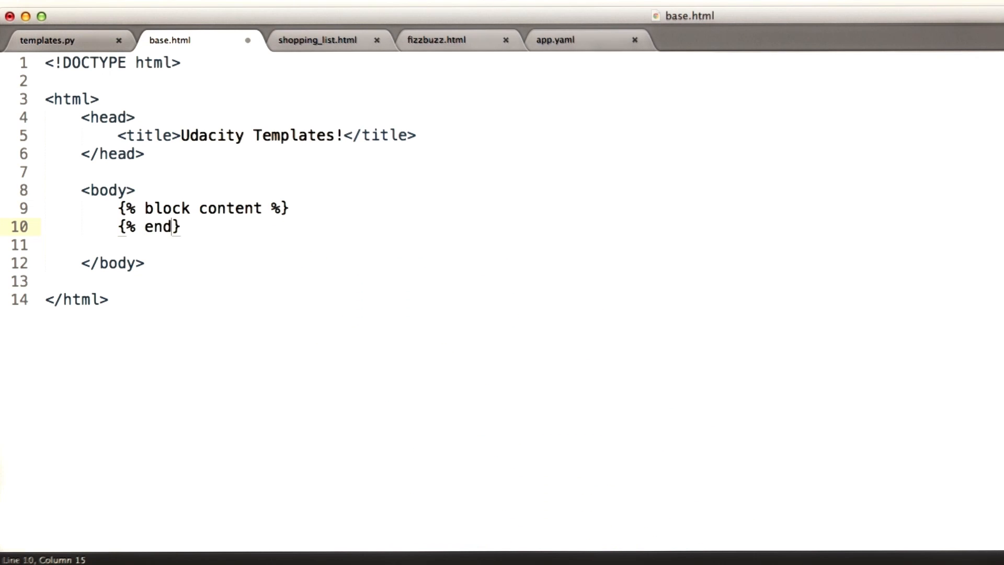
text(block %})
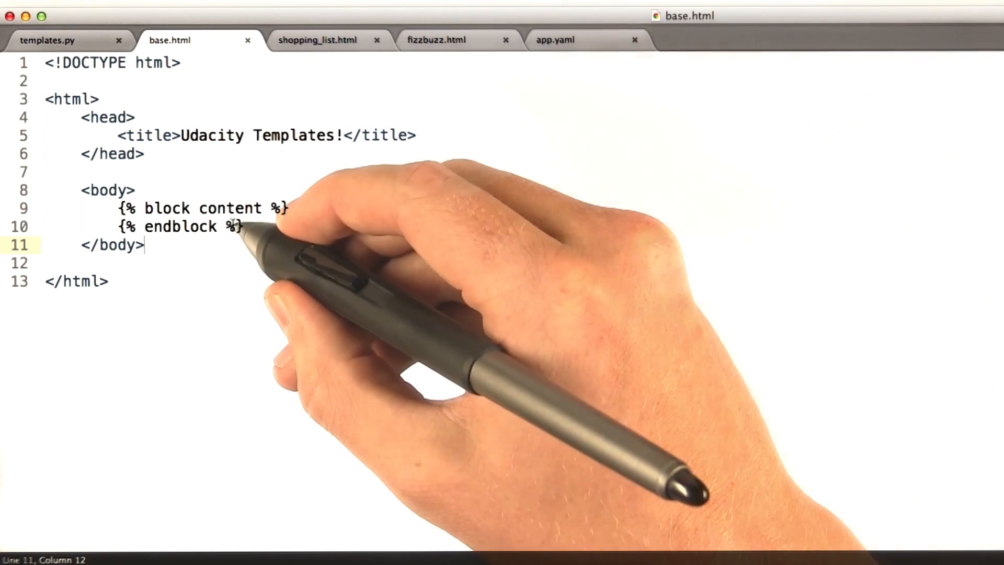
mouse_move(212, 58)
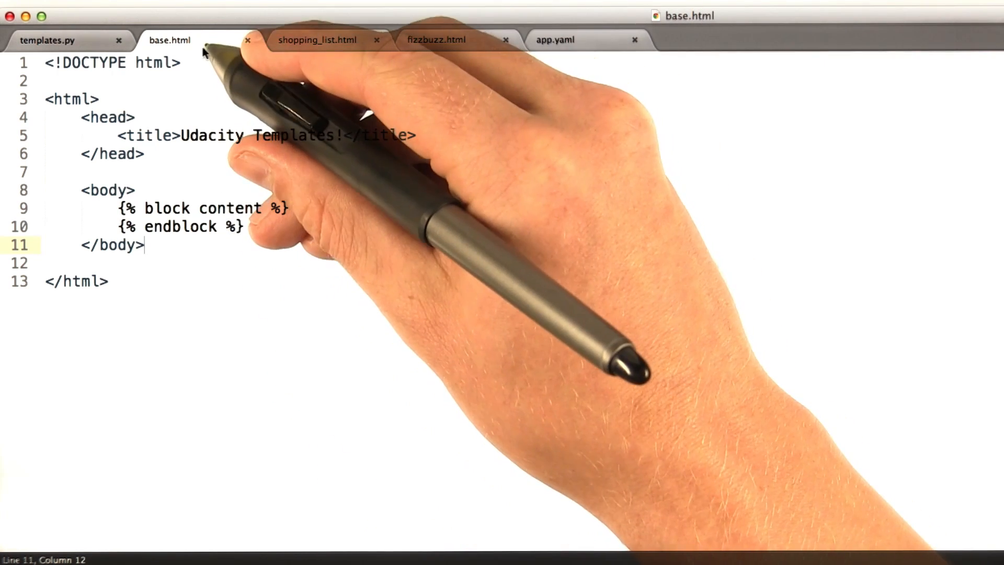
Insert an h1 'Udacity Templates' heading styled background #ddd, color #888, margin 0, height 50px
click(316, 38)
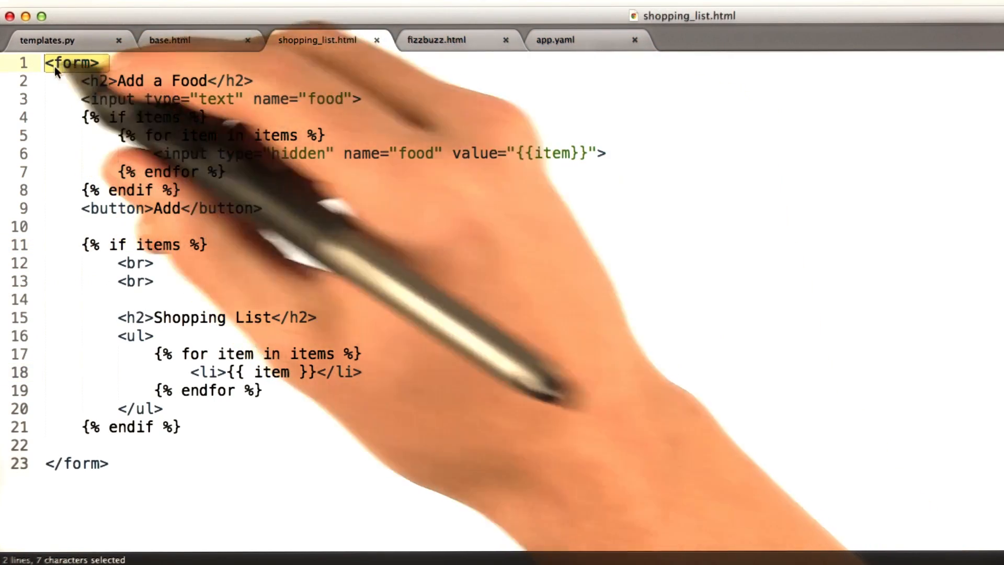
click(169, 40)
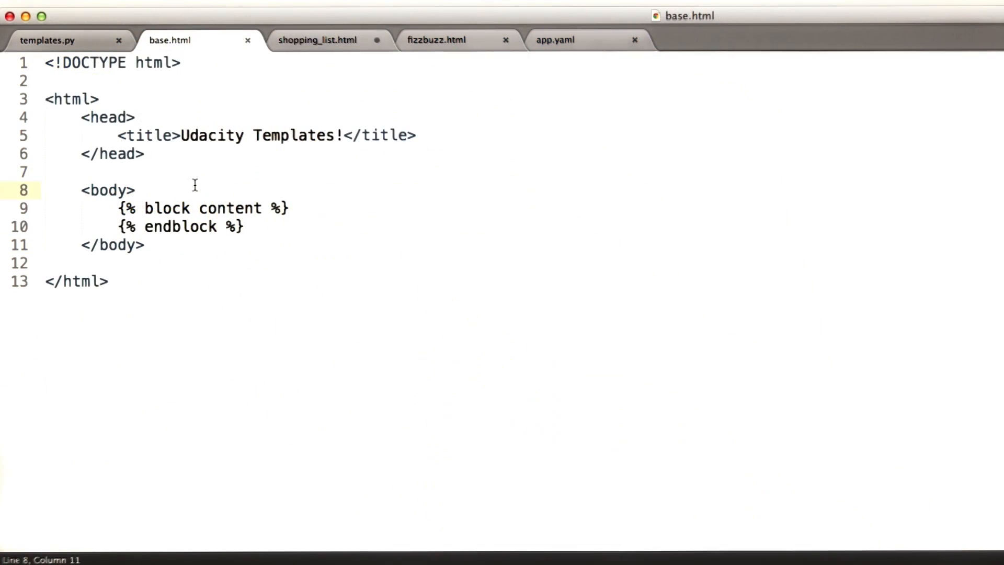
key(enter)
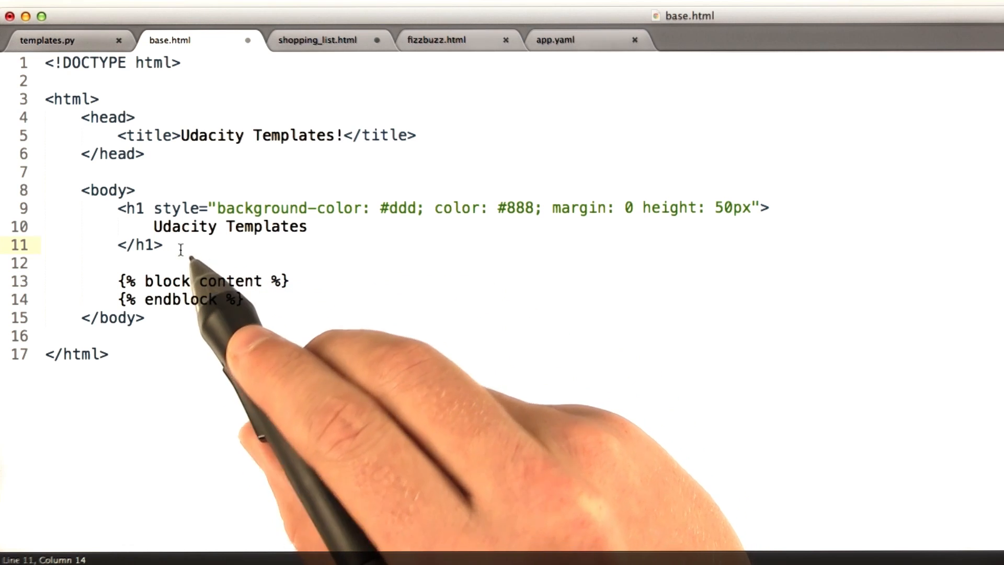
double_click(135, 208)
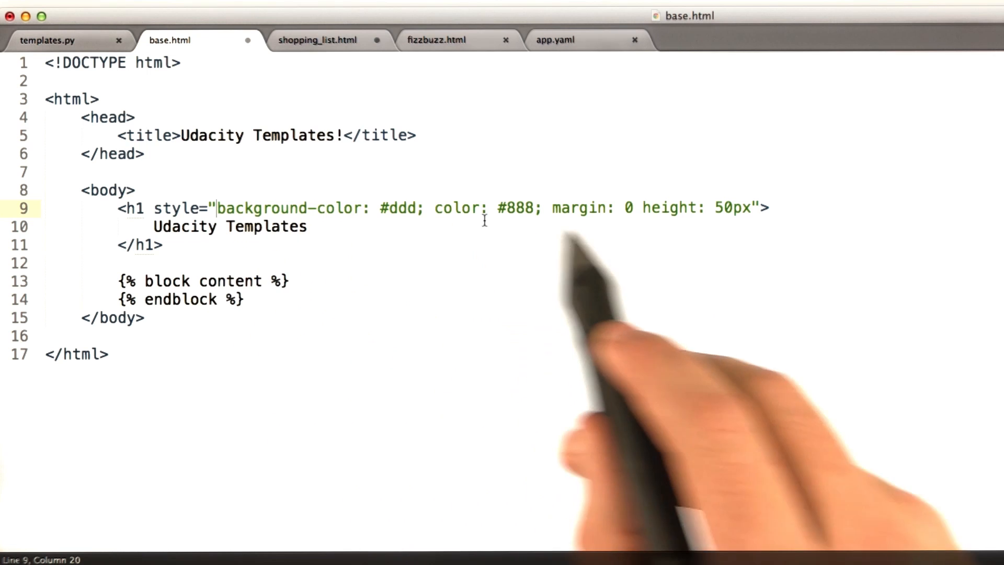
Give the body element an inline style of margin: 0
drag(218, 207, 415, 207)
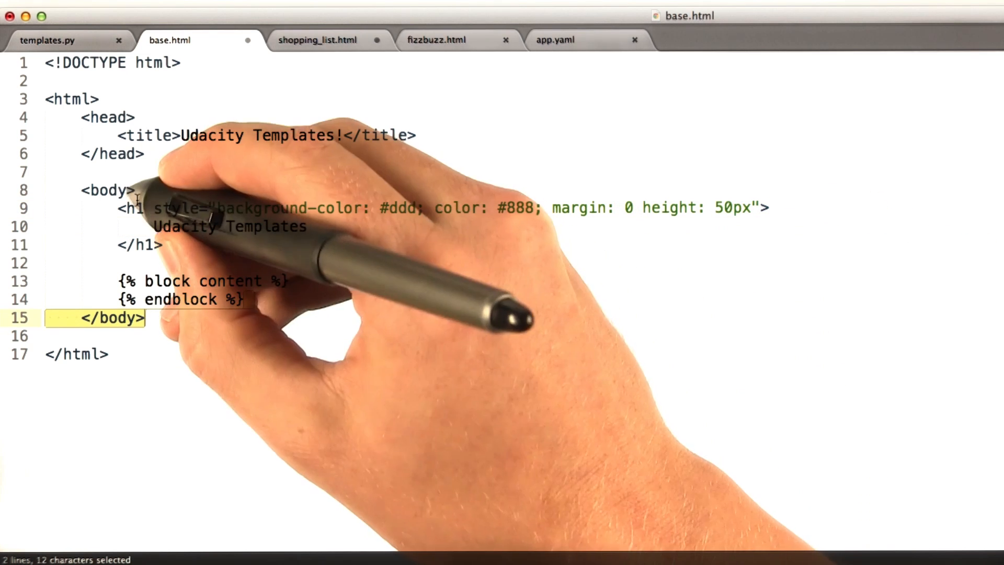
text(style="margin:)
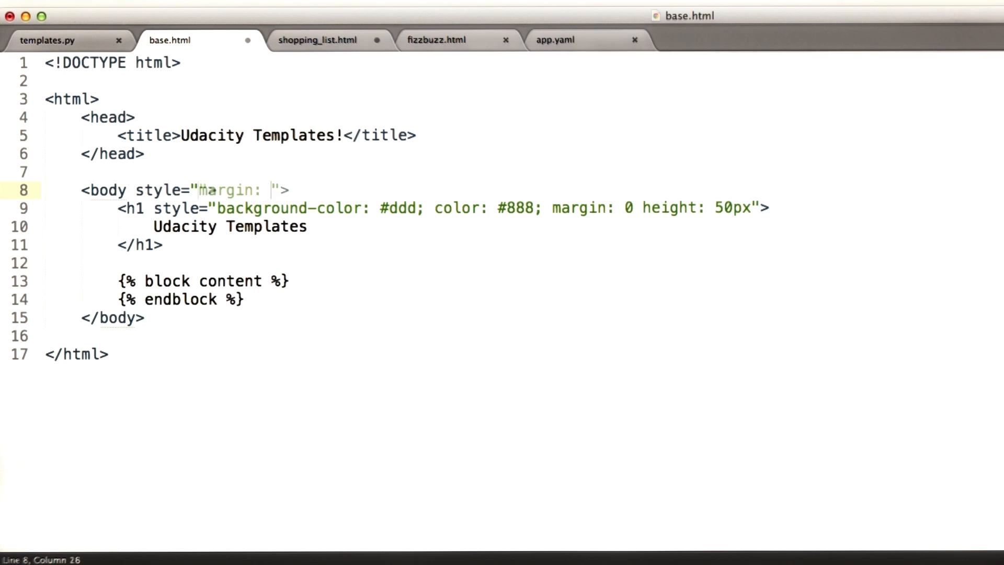
text(0)
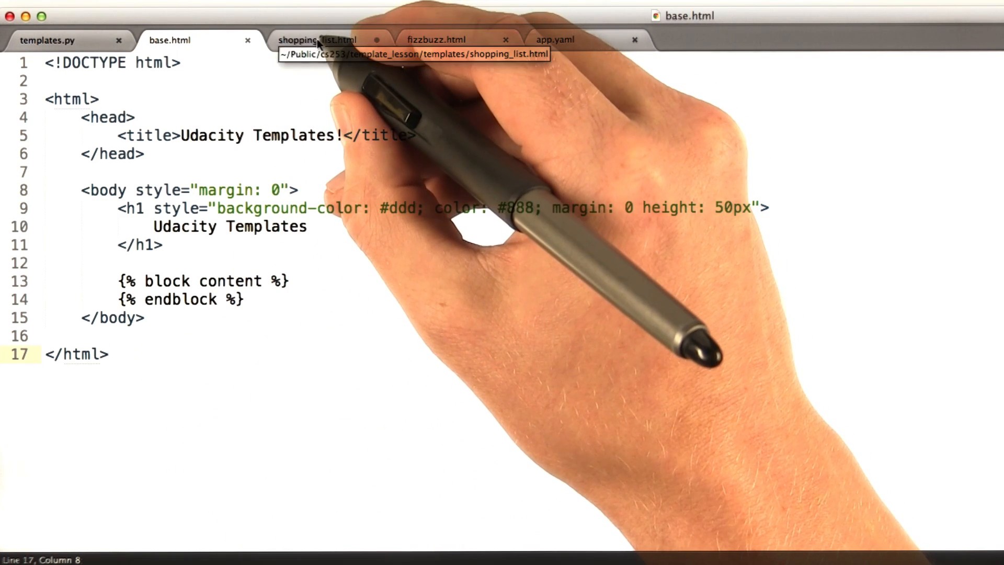
Make shopping_list.html start with {% extends "base.html" %}
click(316, 39)
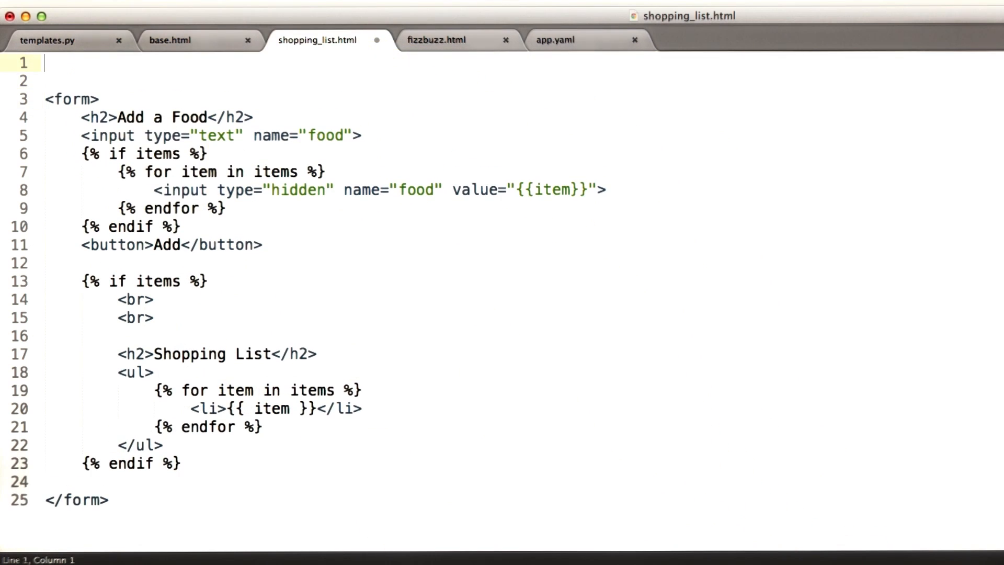
text({% extends "base"})
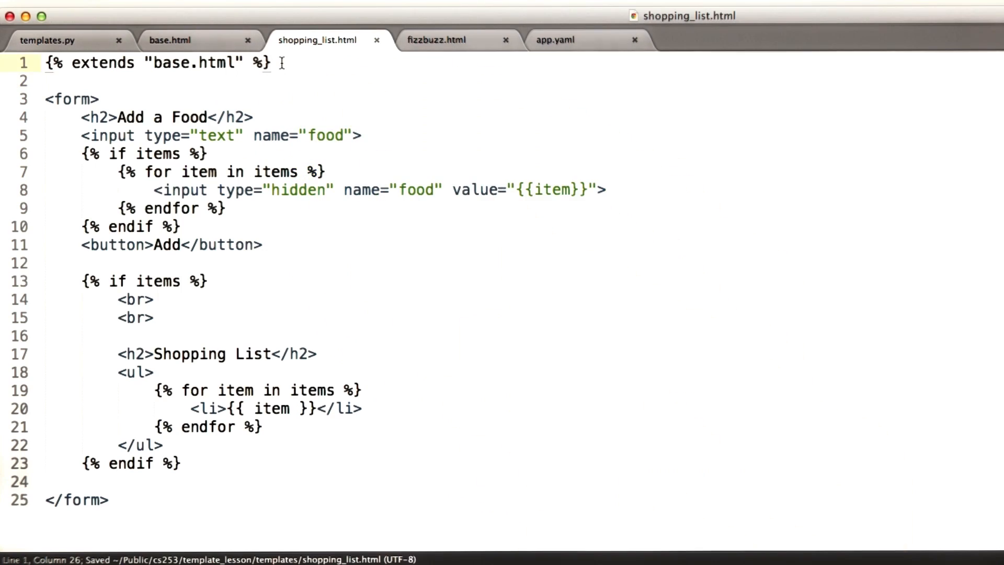
Check in templates.py that MainPage.get renders shopping_list.html
click(169, 39)
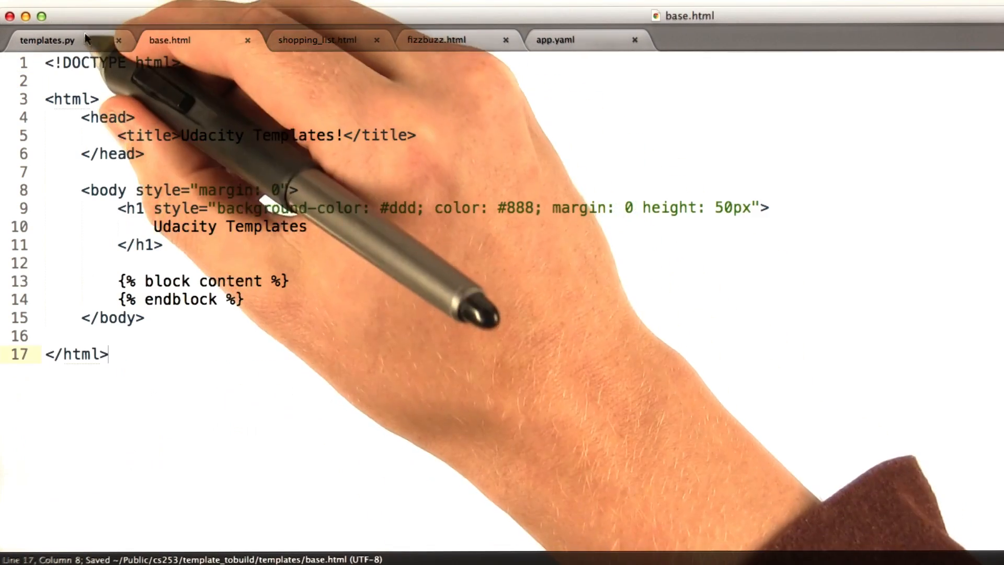
click(50, 39)
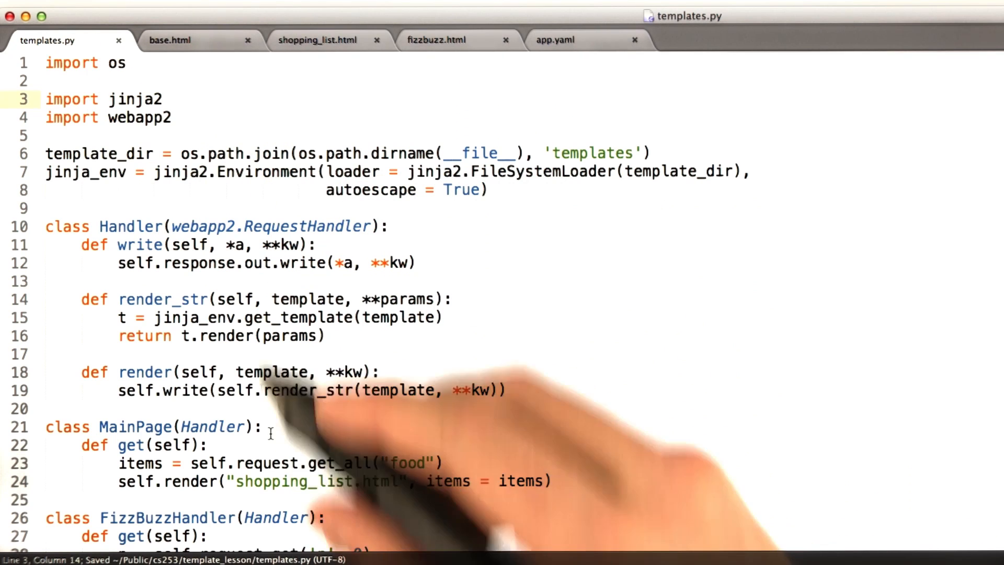
double_click(314, 481)
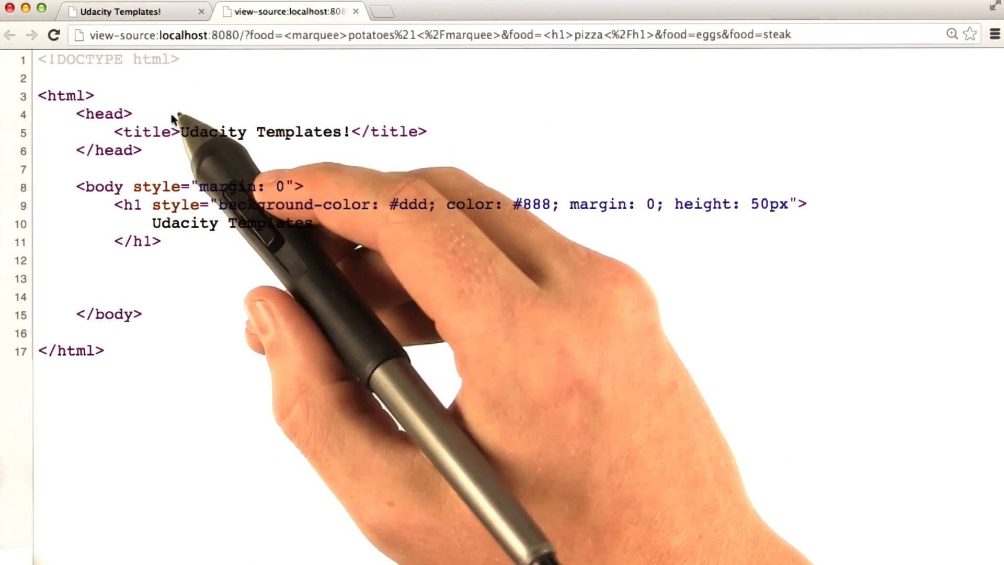
mouse_move(115, 355)
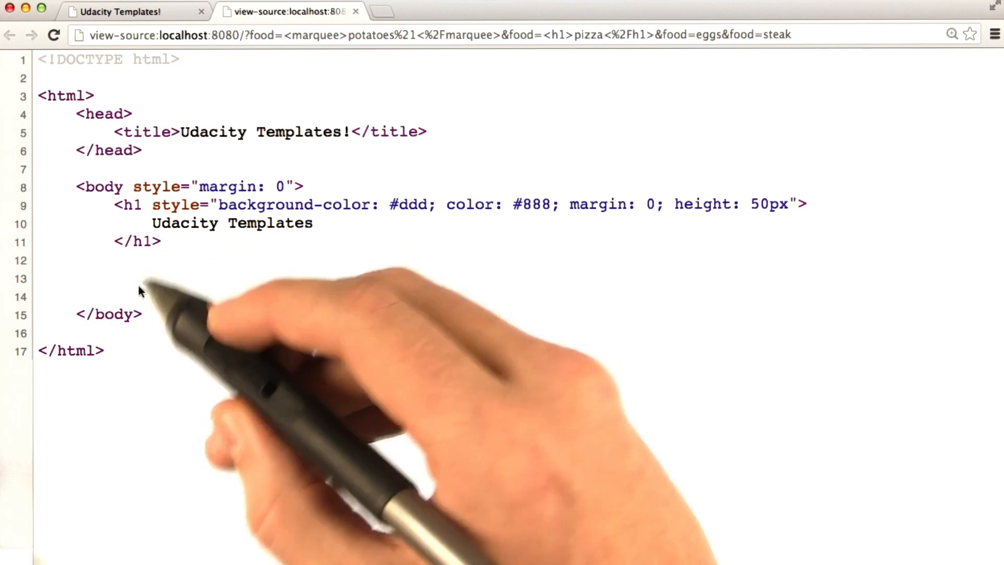
Add {% block content %} under the extends line in shopping_list.html
click(127, 12)
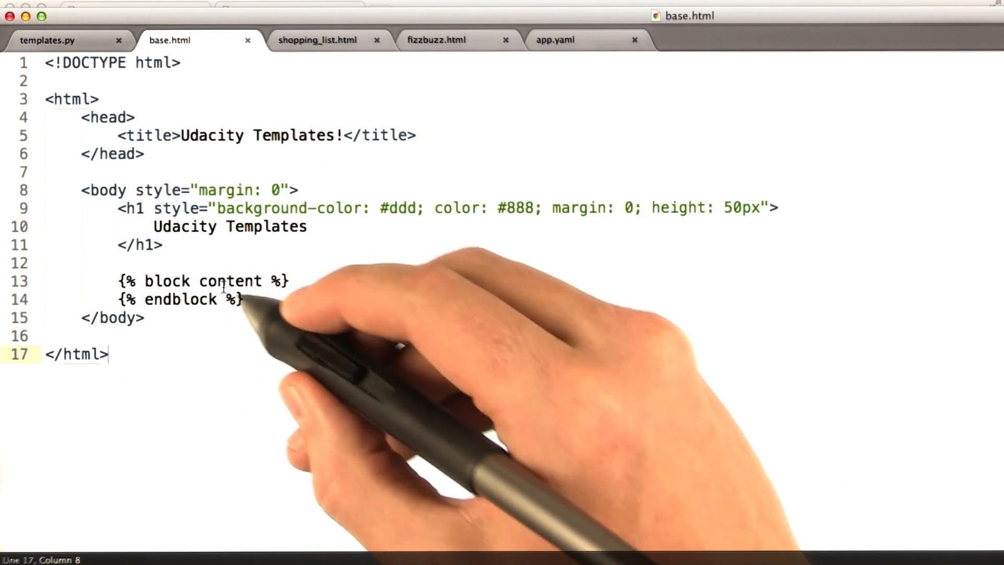
click(317, 39)
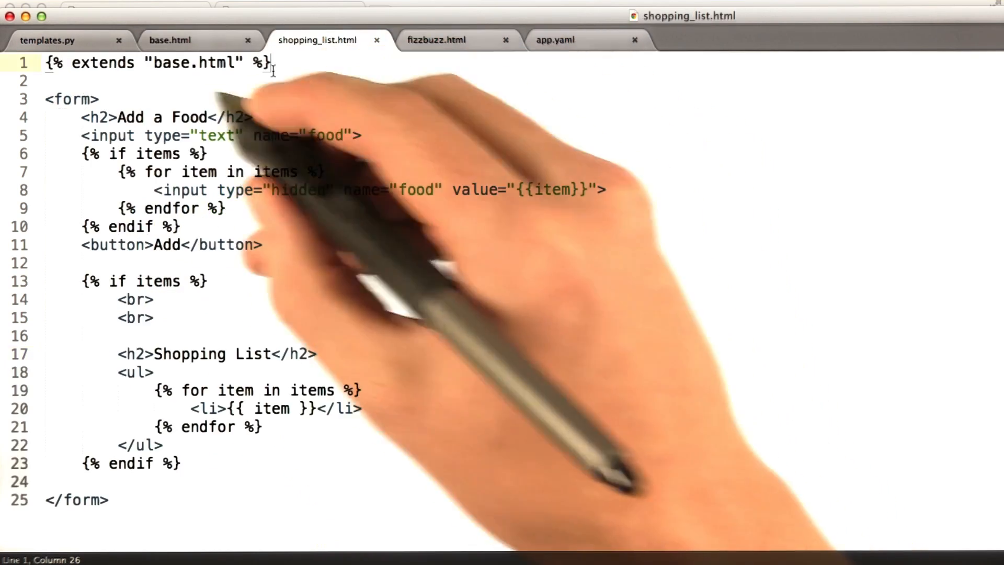
key(Return)
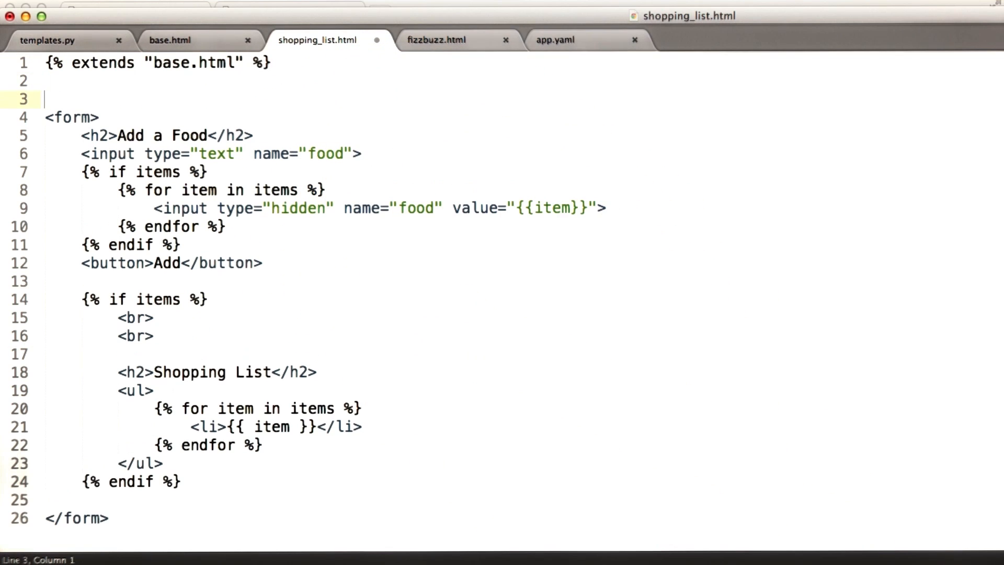
text({% block c})
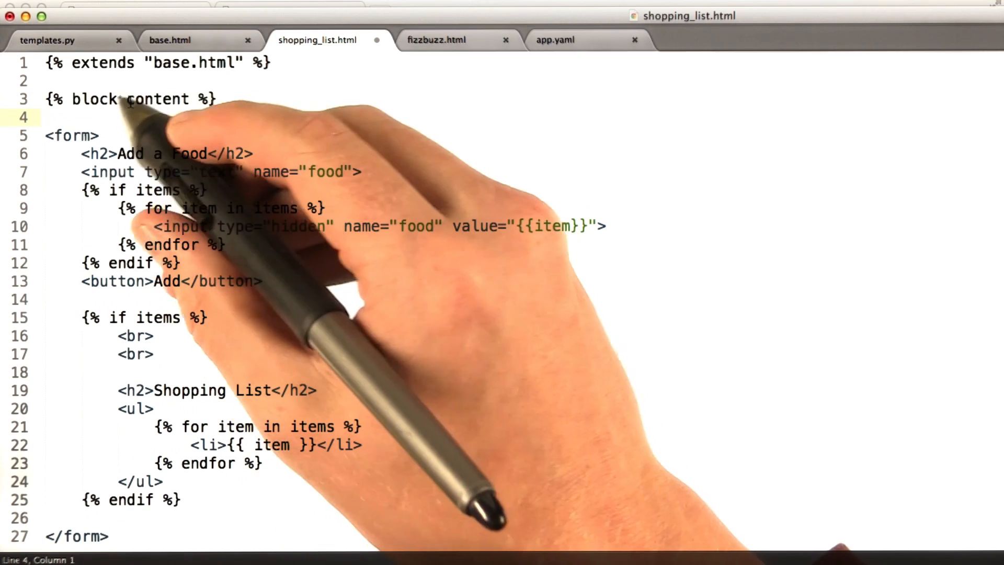
click(170, 98)
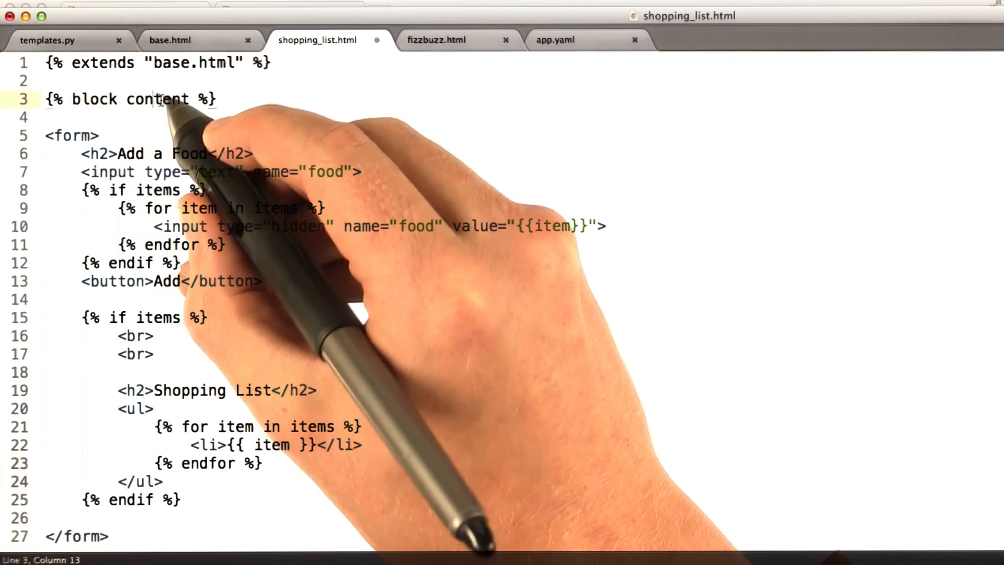
Close the block with {% endblock %} after </form>, matching base.html's content block name
click(169, 40)
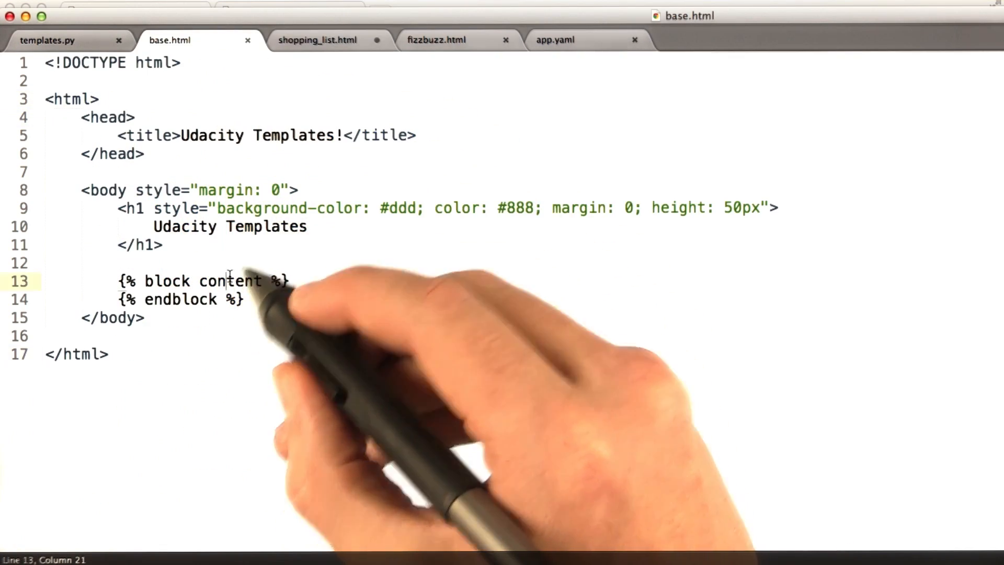
click(316, 40)
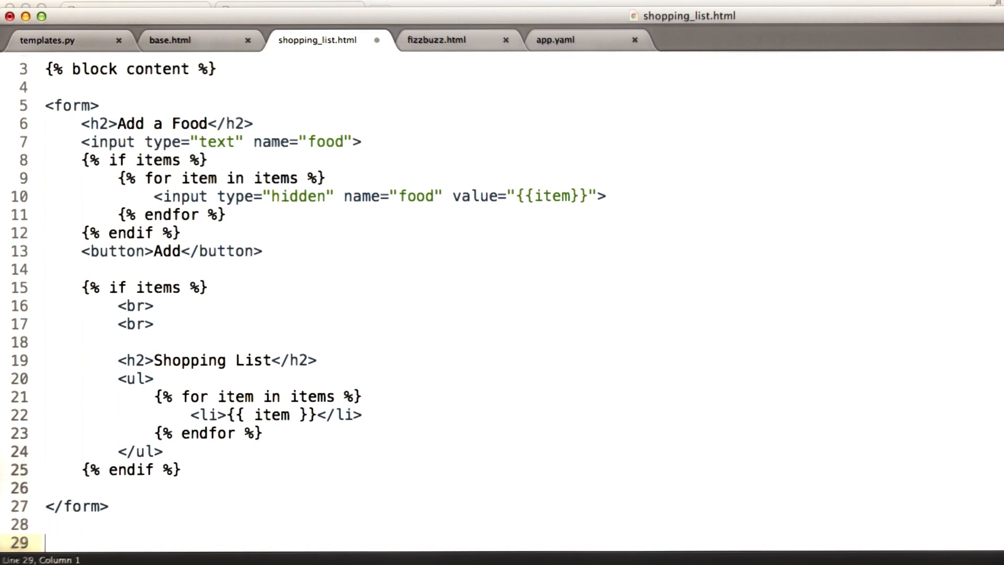
text({% endbl)
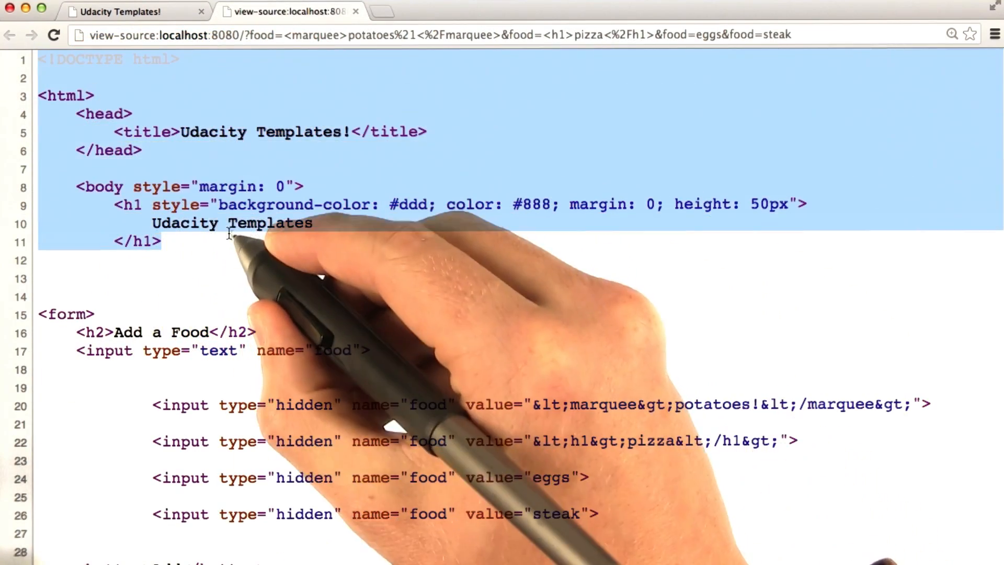
Scroll through the page source, then view the rendered page with the grey header above the form
scroll(down, 3)
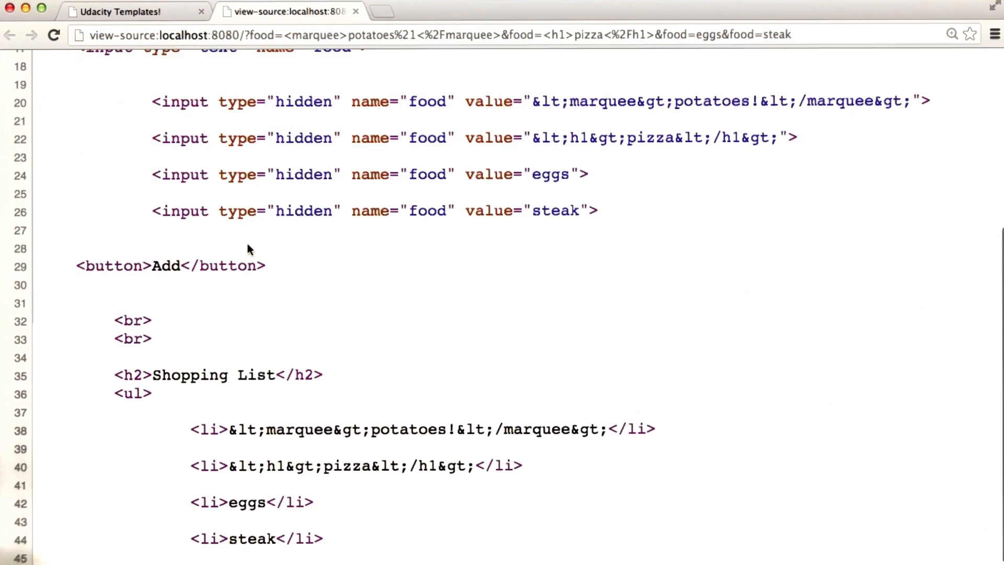
scroll(down, 3)
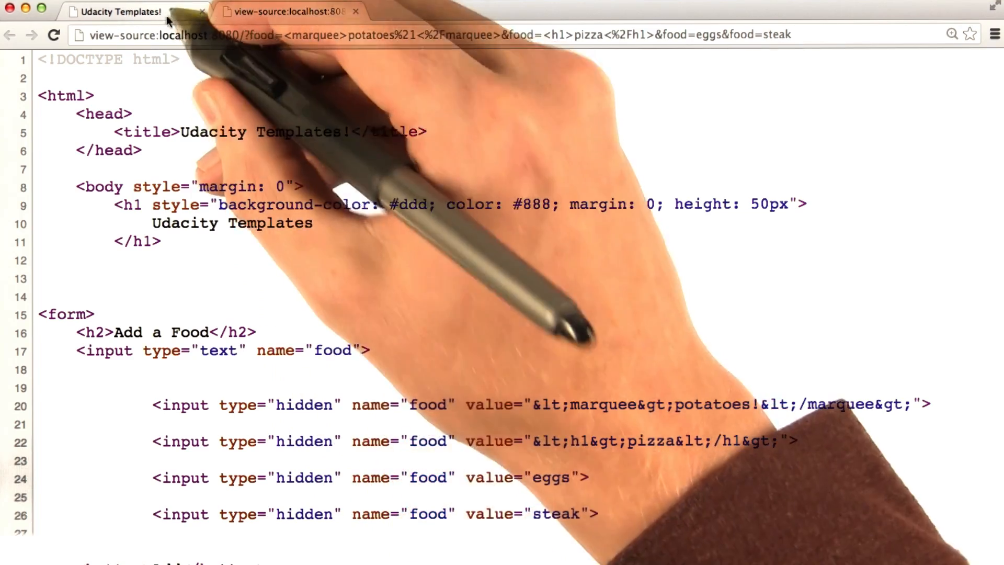
click(118, 11)
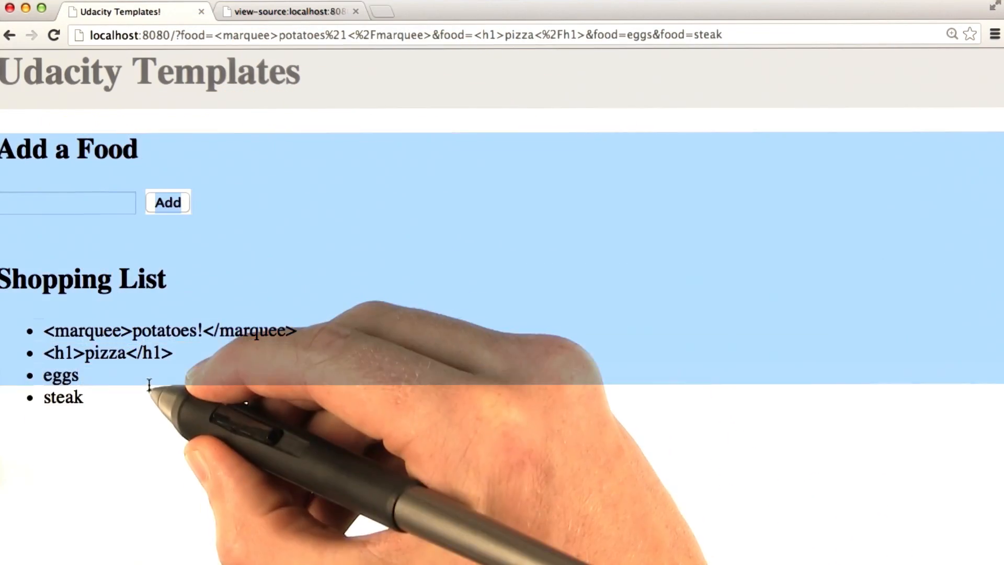